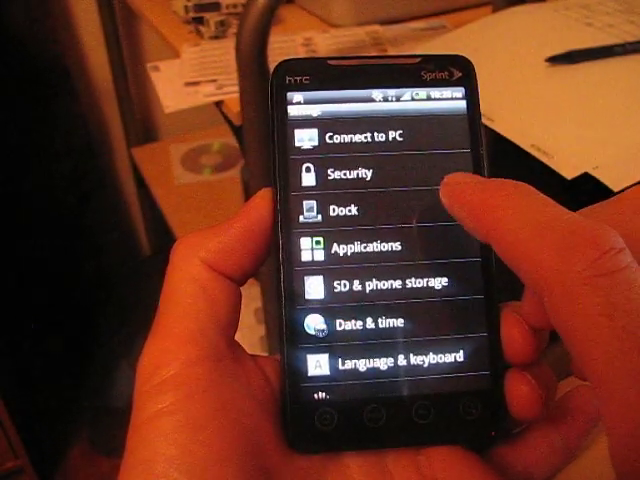
Step: Open the Applications page in Settings
click(371, 245)
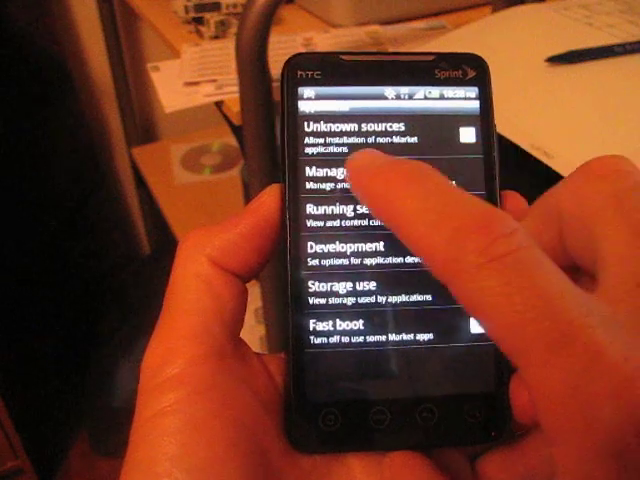
Step: Open Manage applications and scroll the installed-app list past Facebook, Gmail and Netflix
click(350, 180)
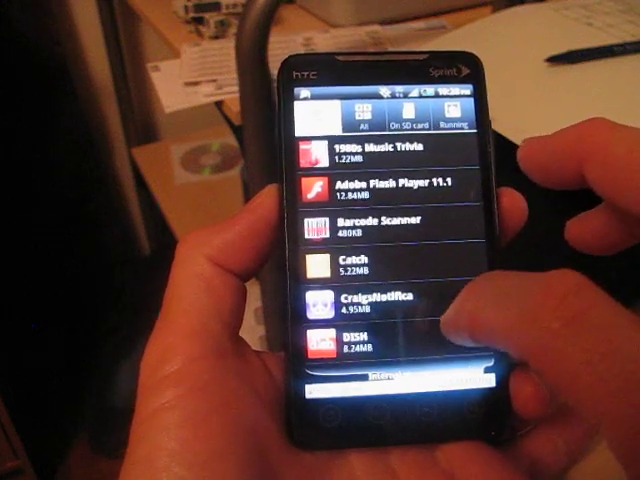
scroll(down, 3)
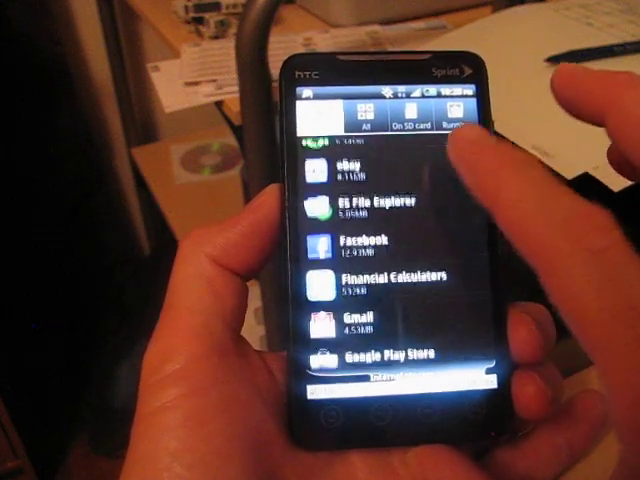
scroll(down, 3)
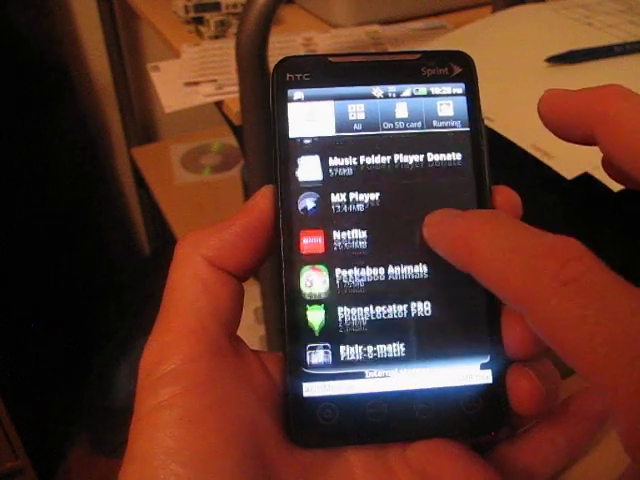